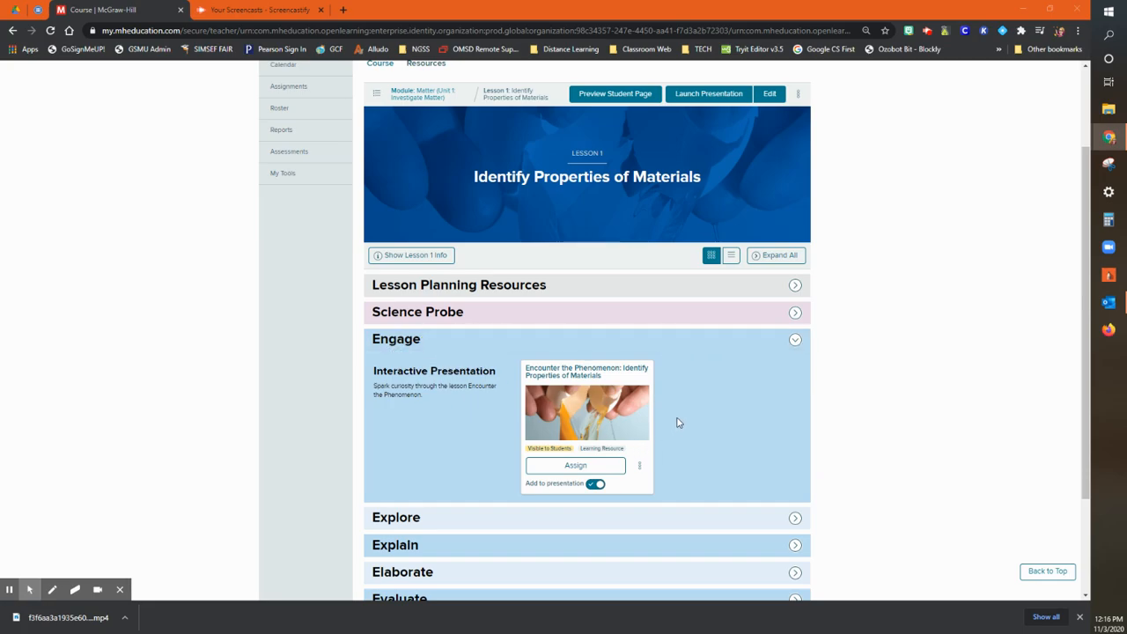
mouse_move(625, 414)
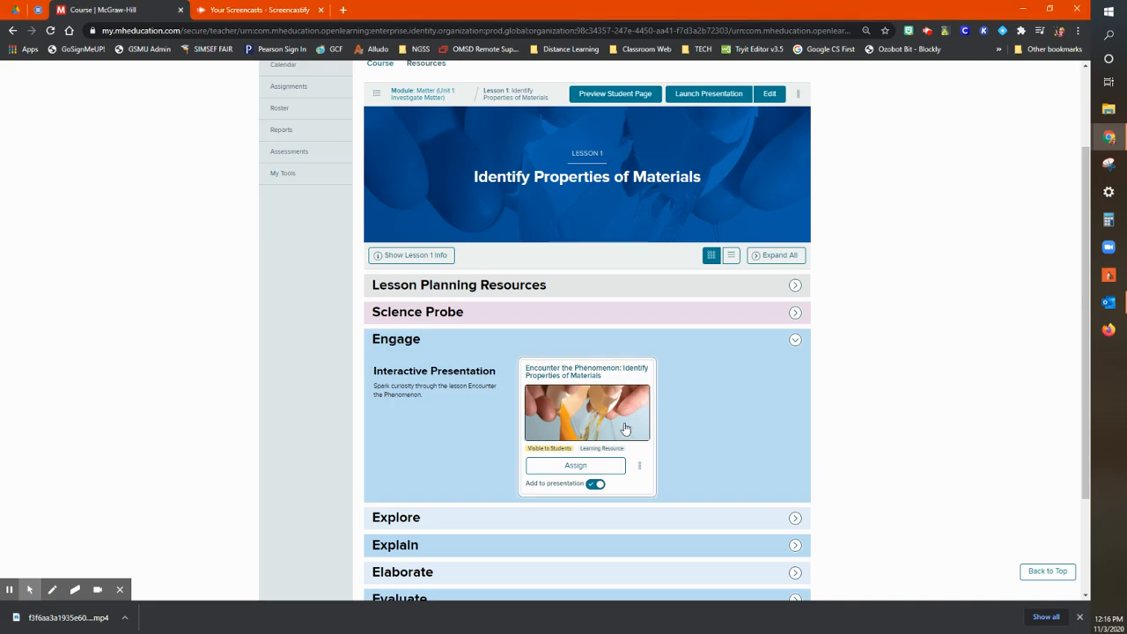
Launch the Engage section's Interactive Presentation, Encounter the Phenomenon, to the Egg Cracking slide.
click(586, 412)
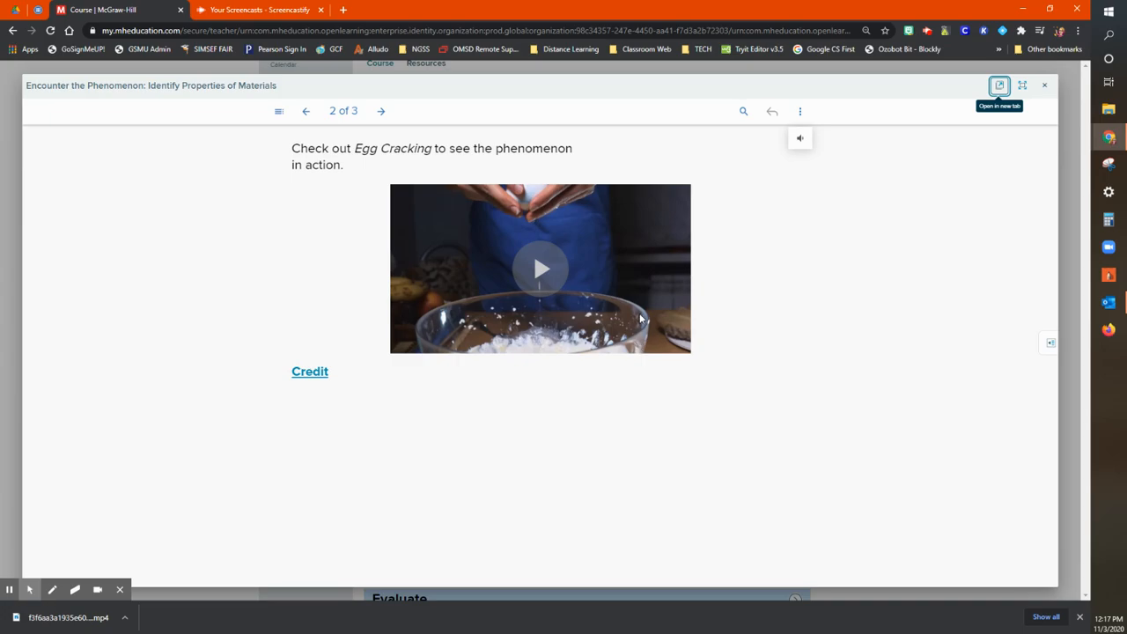
Start playback of the Egg Cracking video on slide 2.
click(540, 269)
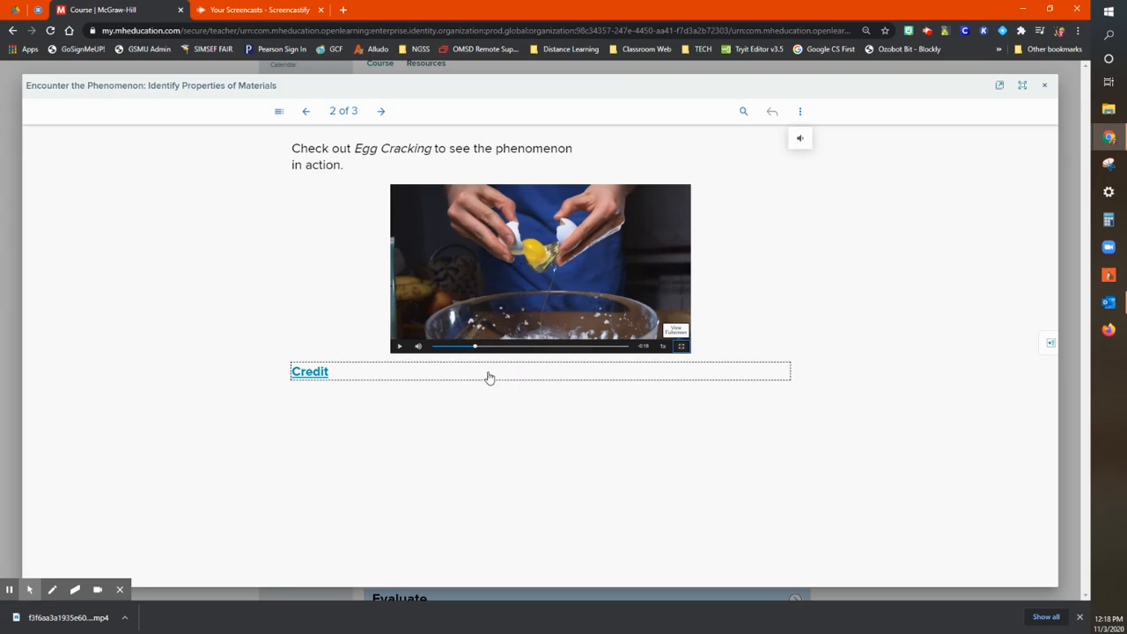
Choose 'Save video as…' from the Egg Cracking video's context menu.
right_click(484, 299)
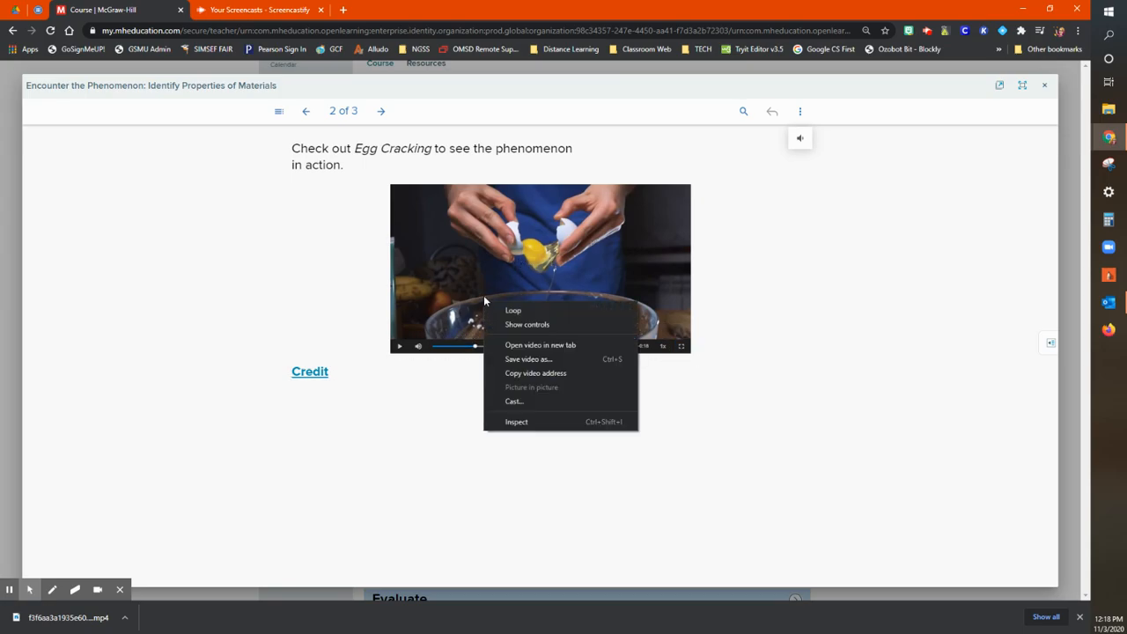
mouse_move(528, 358)
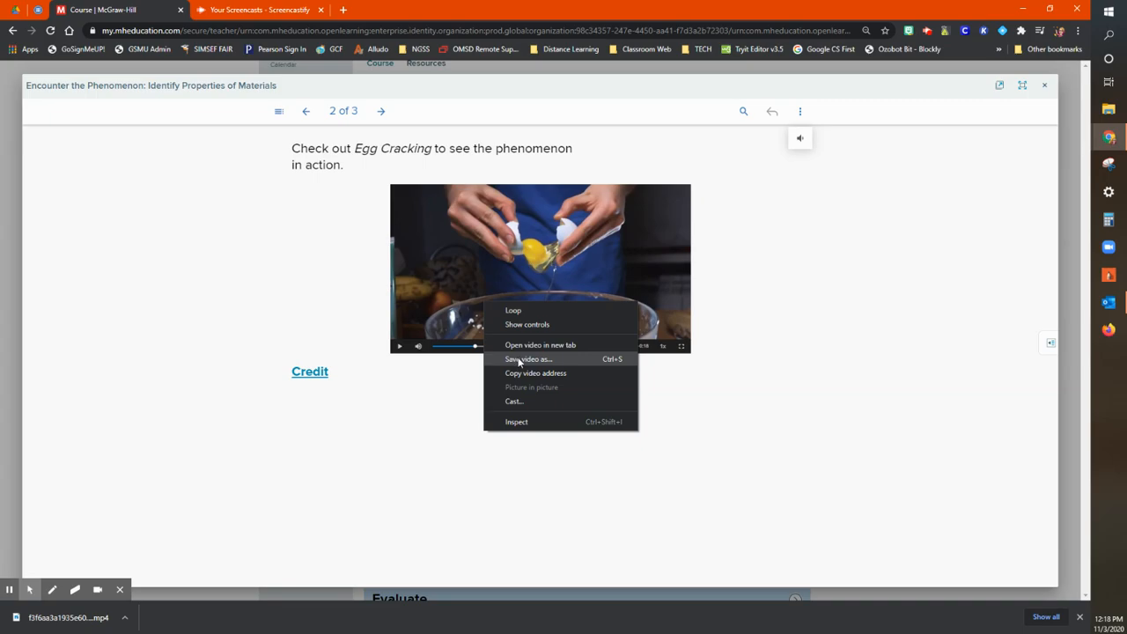
click(528, 358)
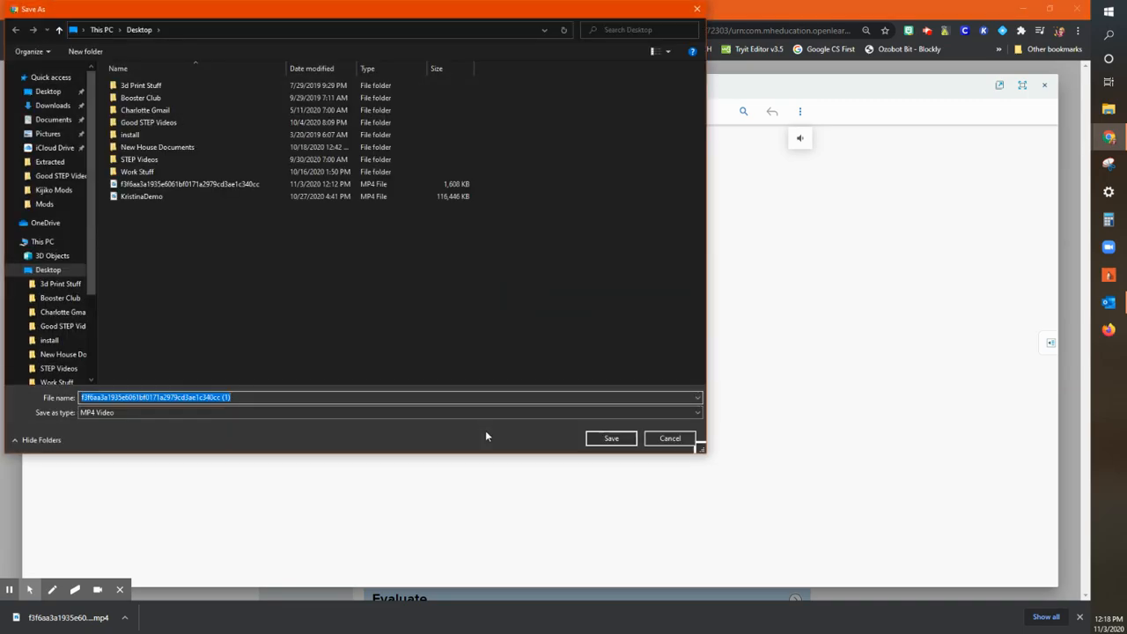
mouse_move(504, 439)
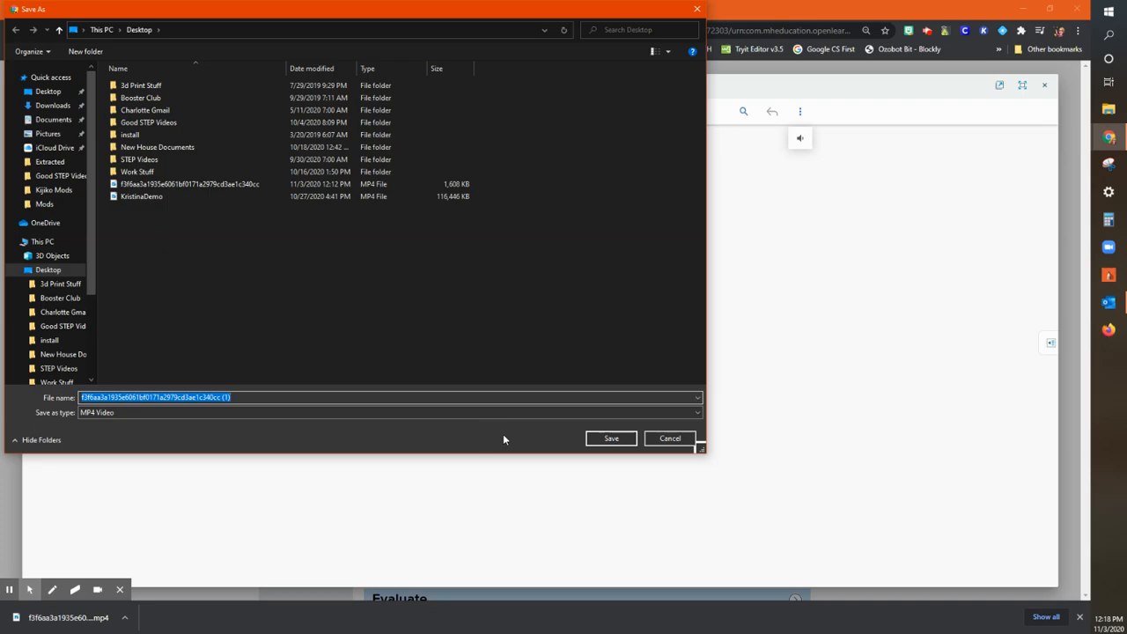